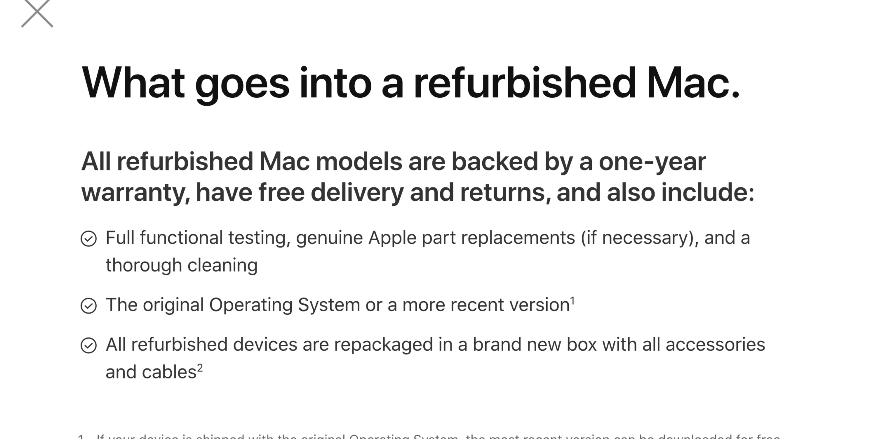
scroll("down", 3)
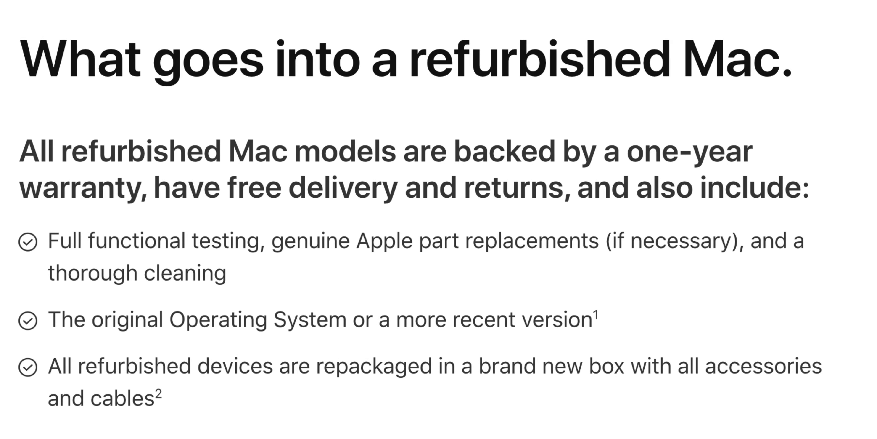
scroll("up", 3)
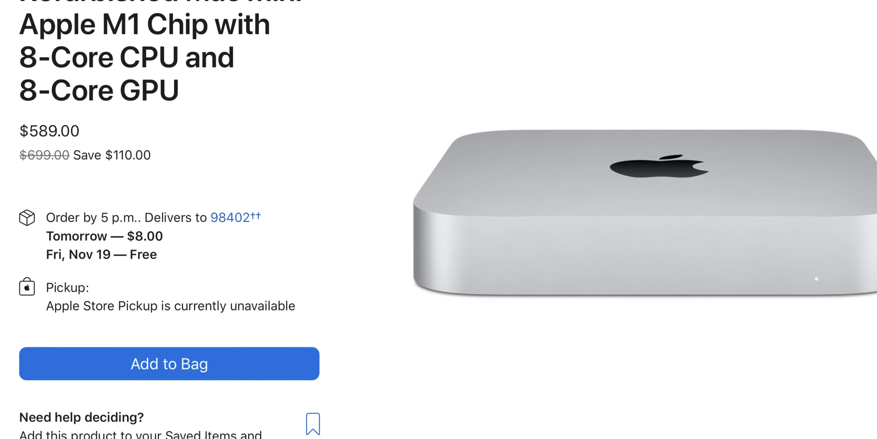
scroll("down", 3)
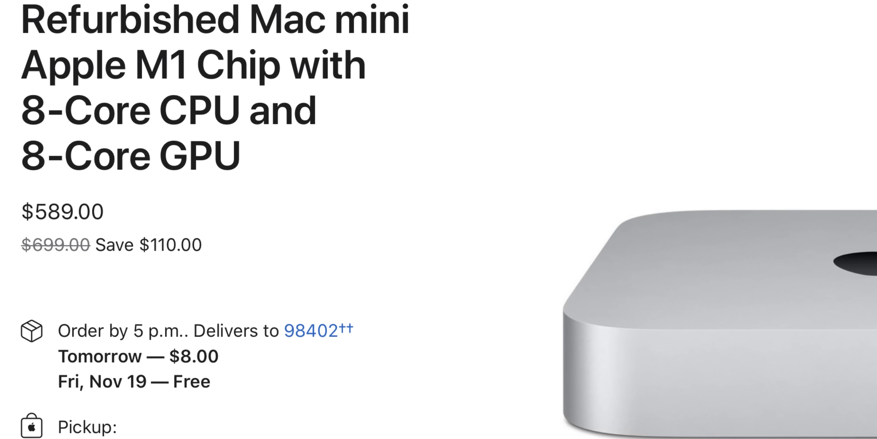